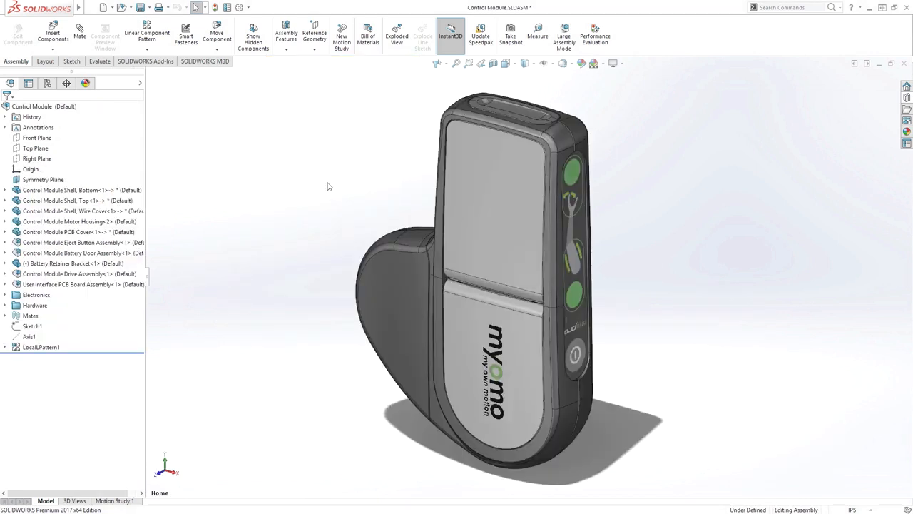
# Step: Start Insert Components so the file browser shows the Myomo project folder
pyautogui.click(565, 63)
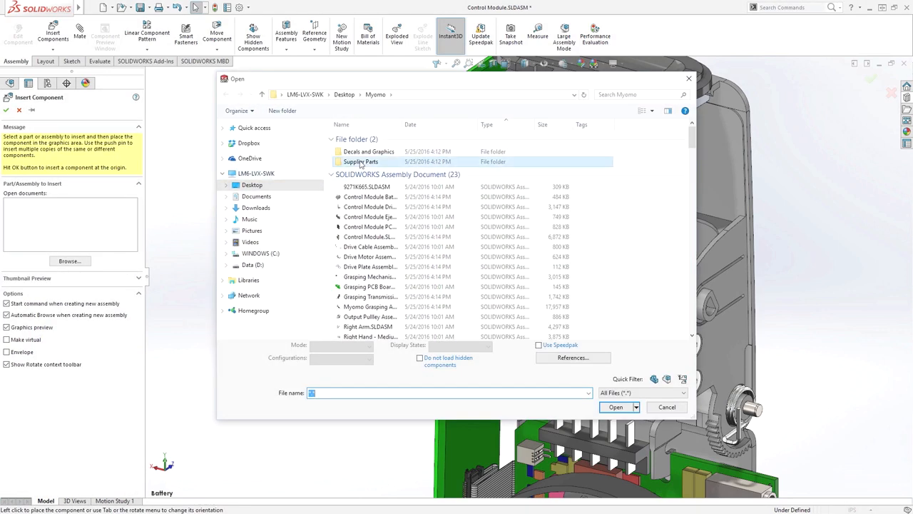
# Step: Insert Myomo Battery Pack Assembly.iam and place it in the Control Module assembly
pyautogui.doubleClick(359, 162)
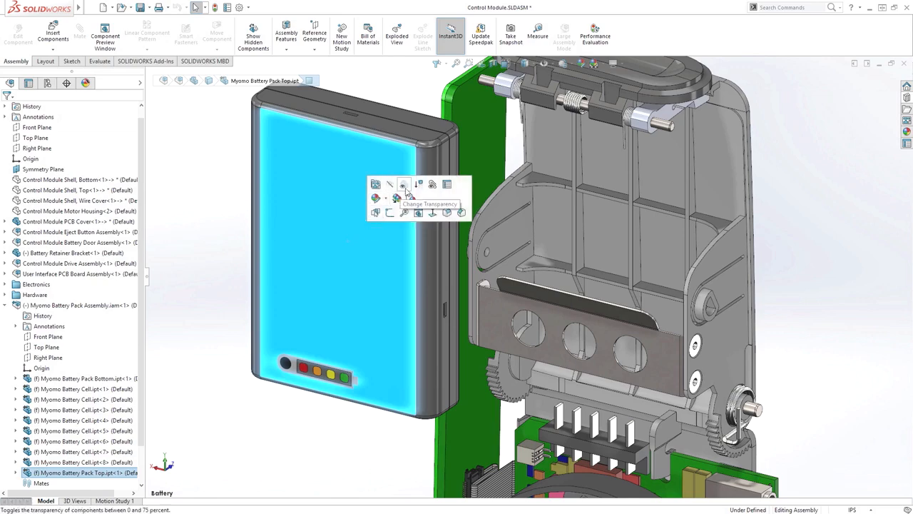
# Step: Make the battery pack's top shell transparent to reveal the eight cells inside
pyautogui.click(404, 185)
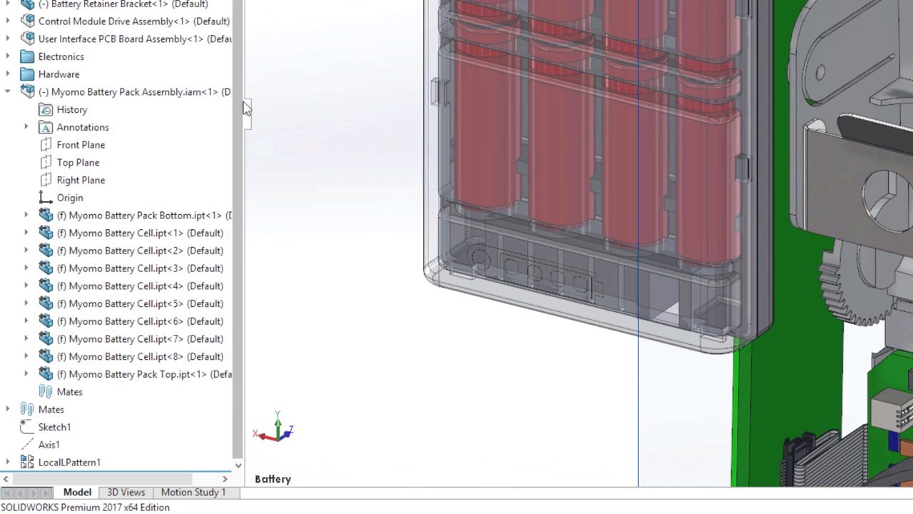
pyautogui.click(128, 92)
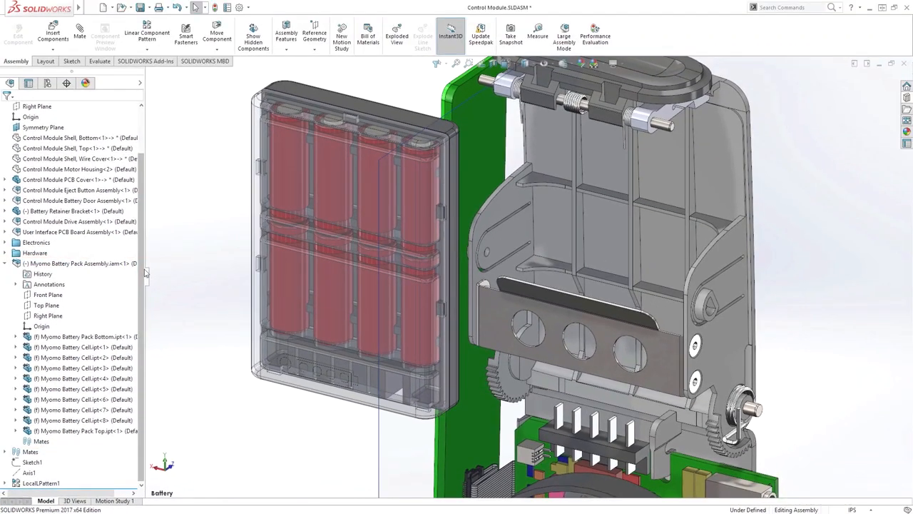
# Step: Mate the battery pack into its slot inside the control module housing
pyautogui.click(49, 316)
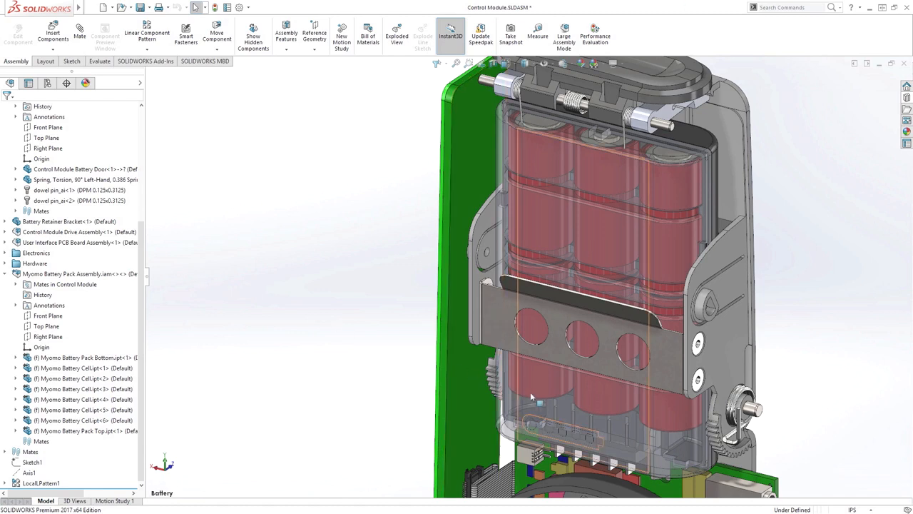
# Step: Bring the belt drive into view and open the primary output pulley as its own part
pyautogui.click(82, 431)
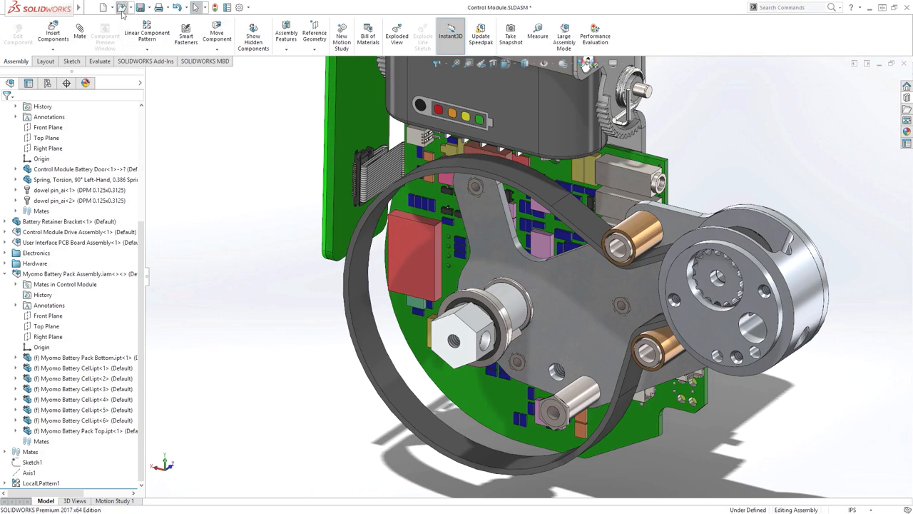
pyautogui.click(121, 7)
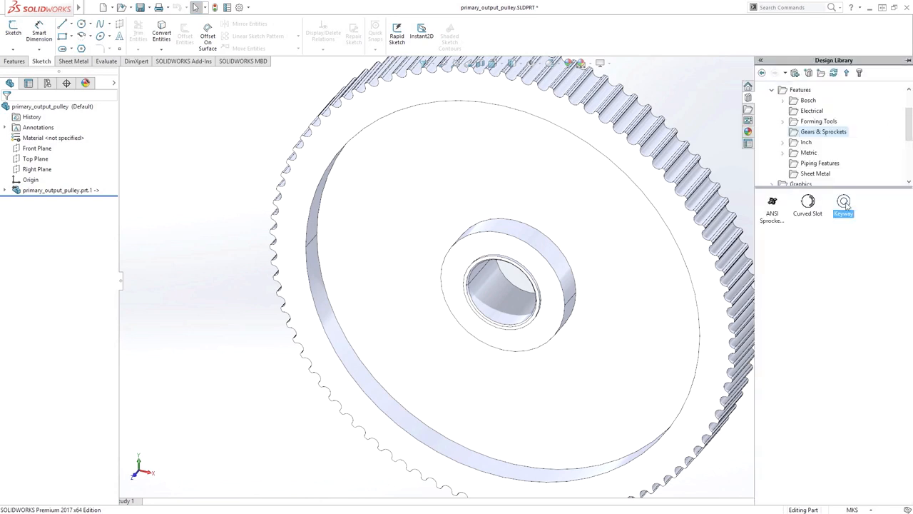
# Step: Add the Keyway library feature to the pulley's bore edge
pyautogui.click(843, 203)
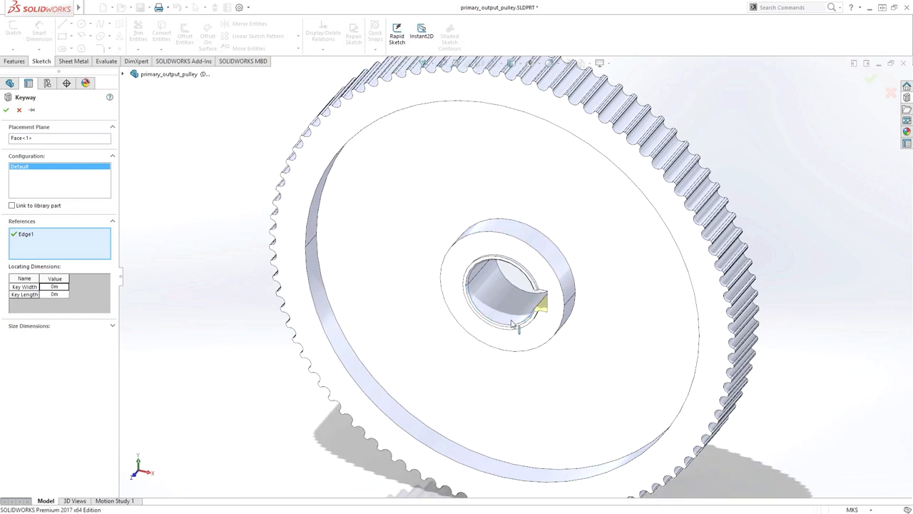
pyautogui.click(6, 109)
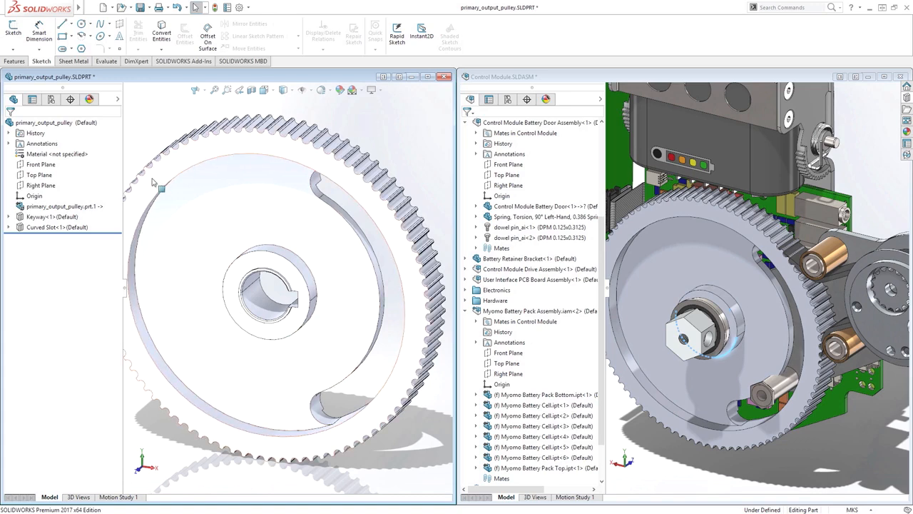
# Step: Update the pulley's linked body from its source model via the FeatureManager tree
pyautogui.rightClick(60, 205)
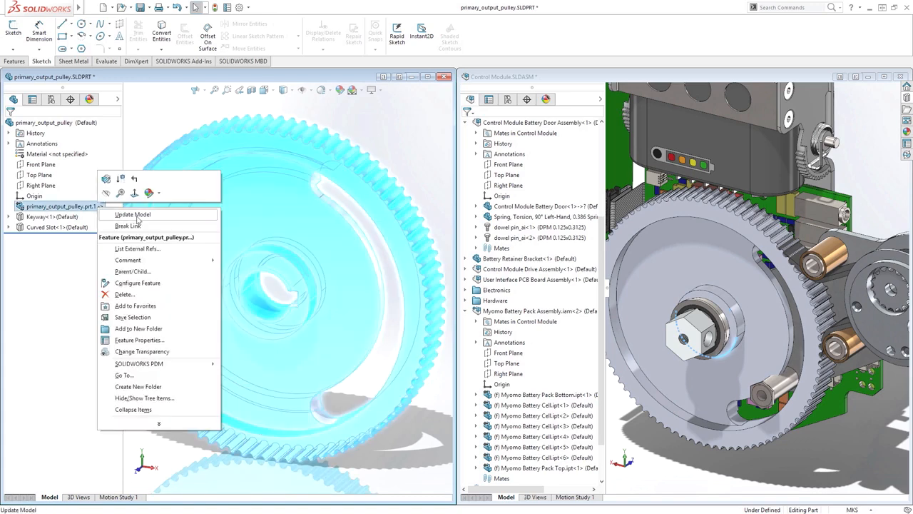
pyautogui.click(133, 214)
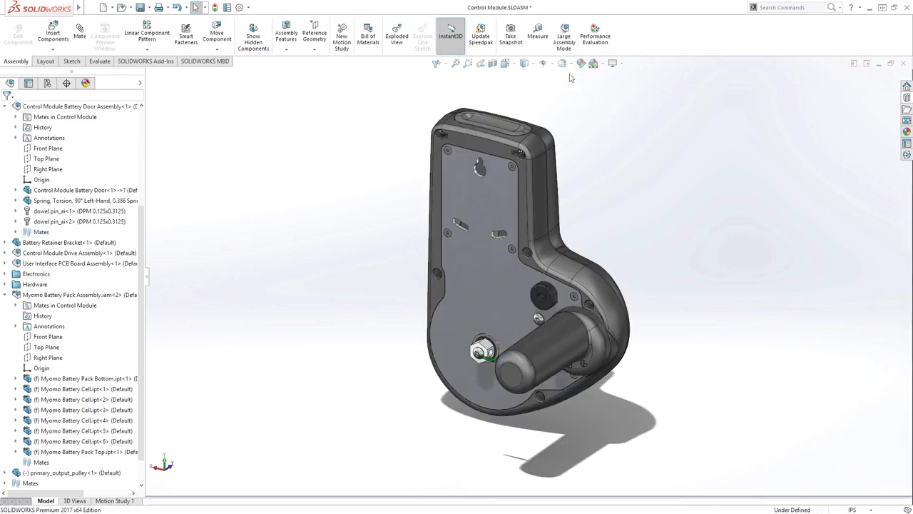
# Step: Switch the Control Module to a saved home view and review the full arm assembly
pyautogui.click(506, 62)
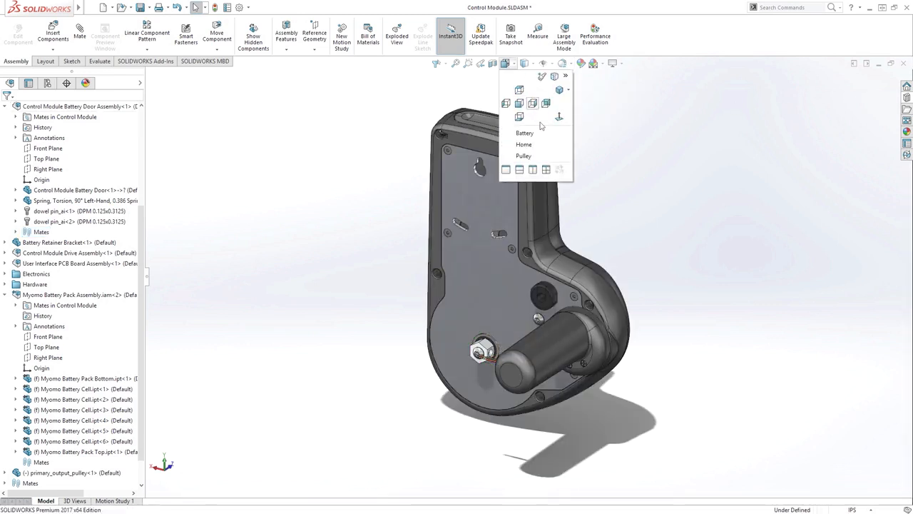
pyautogui.click(523, 144)
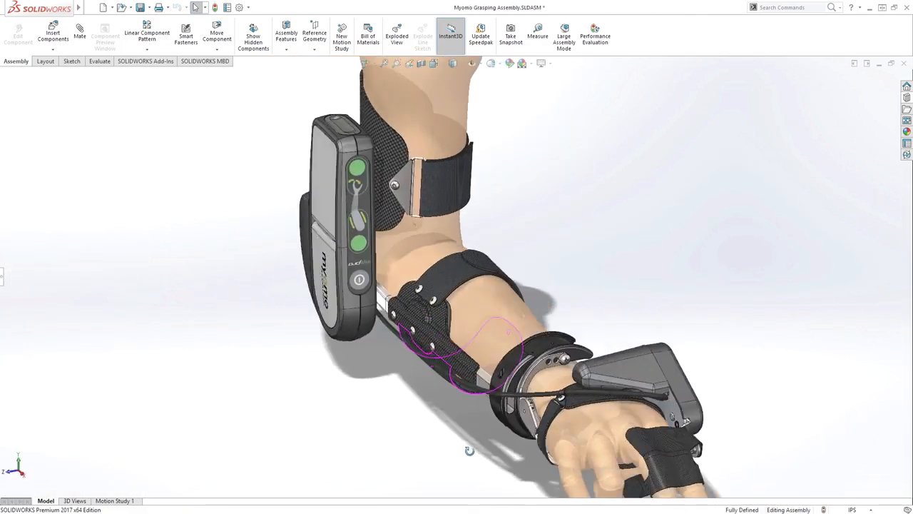
pyautogui.moveTo(470, 451); pyautogui.dragTo(371, 451)
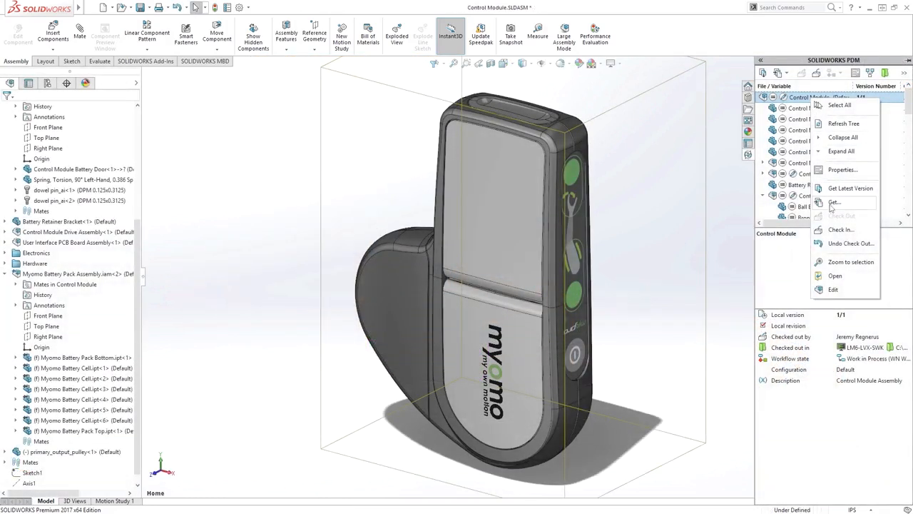
# Step: Check the assembly into the PDM vault with the comment 'Added Battery and'
pyautogui.click(842, 228)
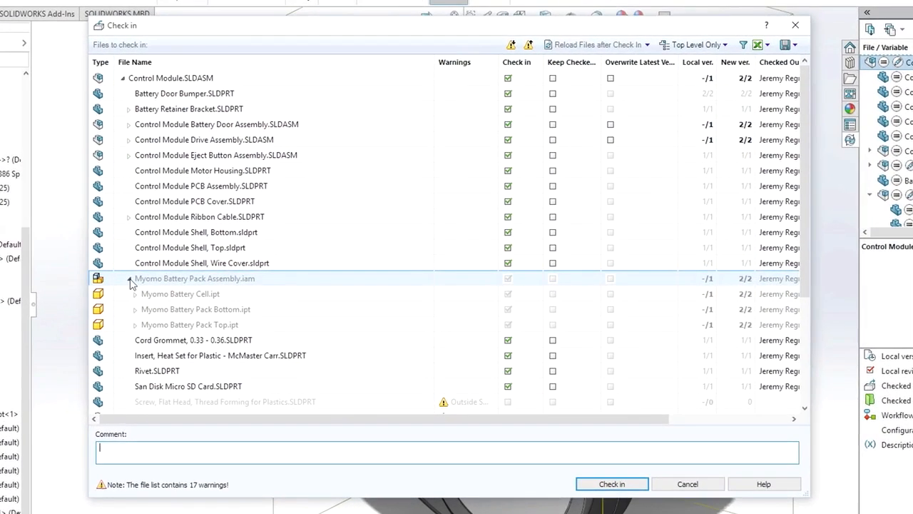
pyautogui.write('Added Battery and')
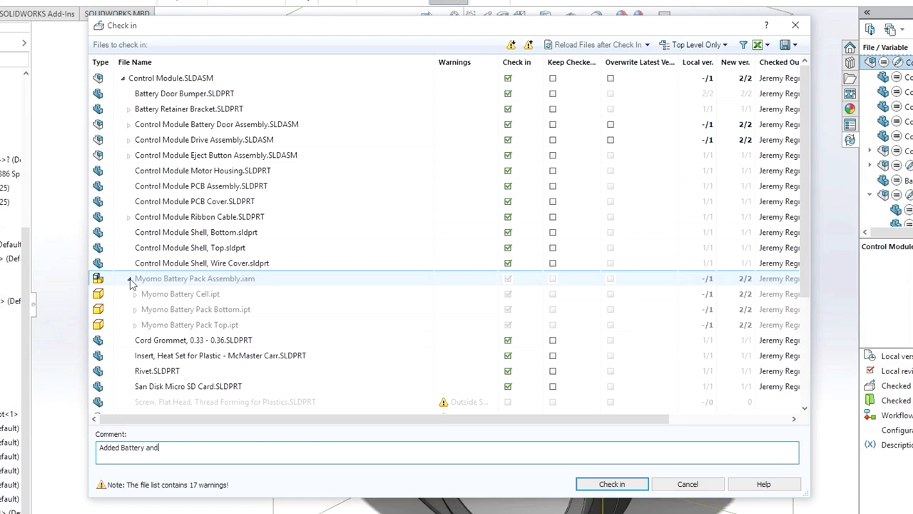